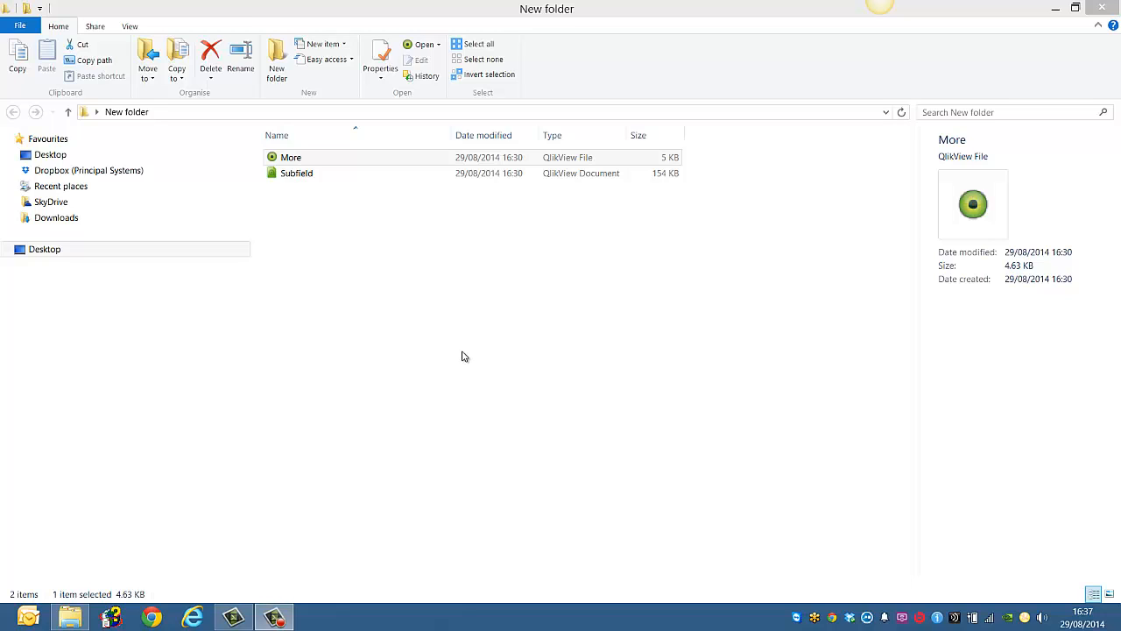
- Select More.qvd in New folder, open Command Prompt, and type a more command for it
left_click(296, 173)
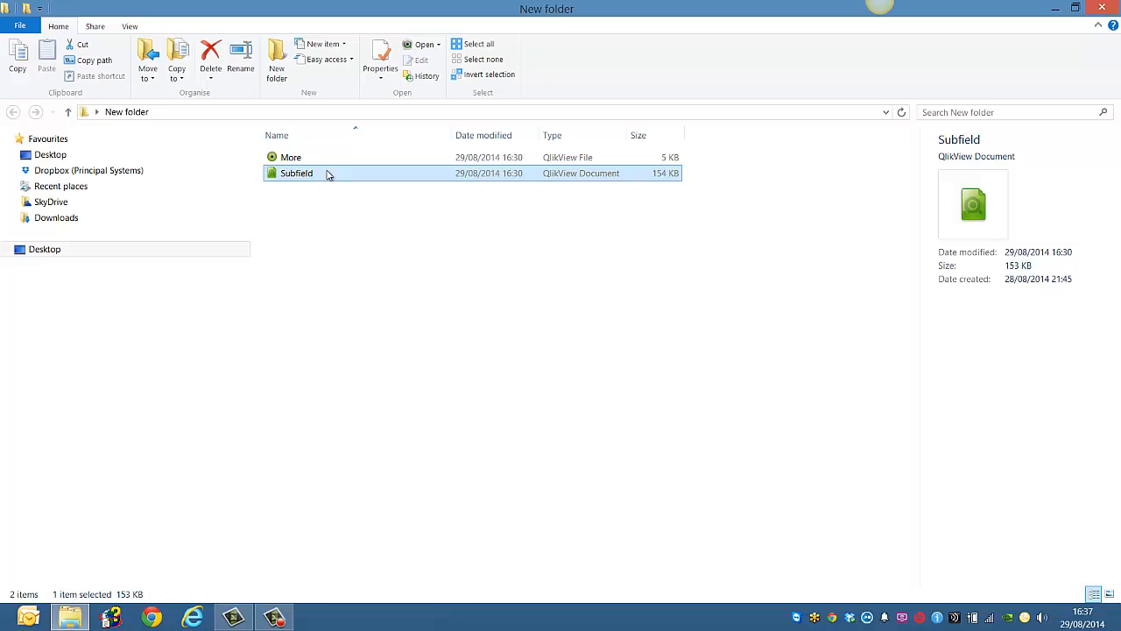
left_click(290, 157)
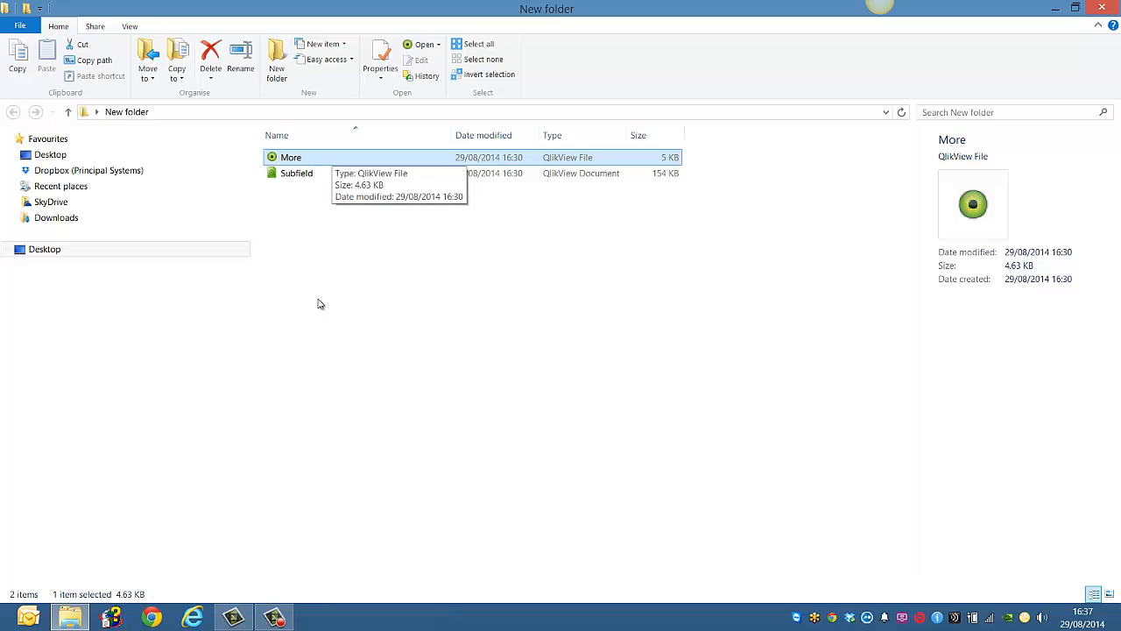
mouse_move(326, 436)
type("cmd")
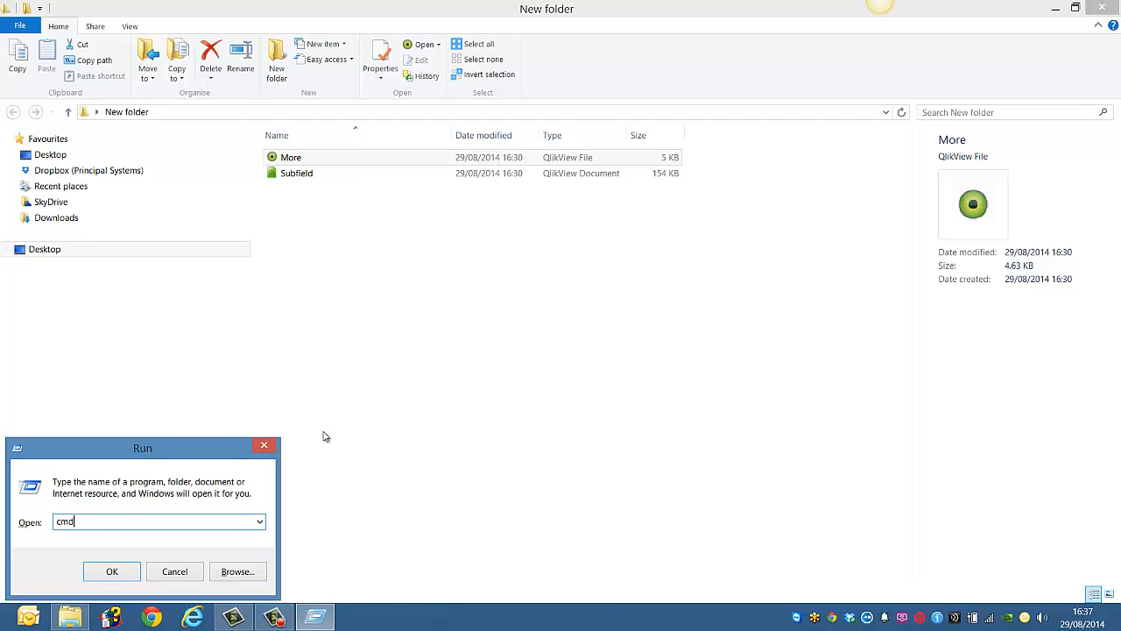
left_click(111, 571)
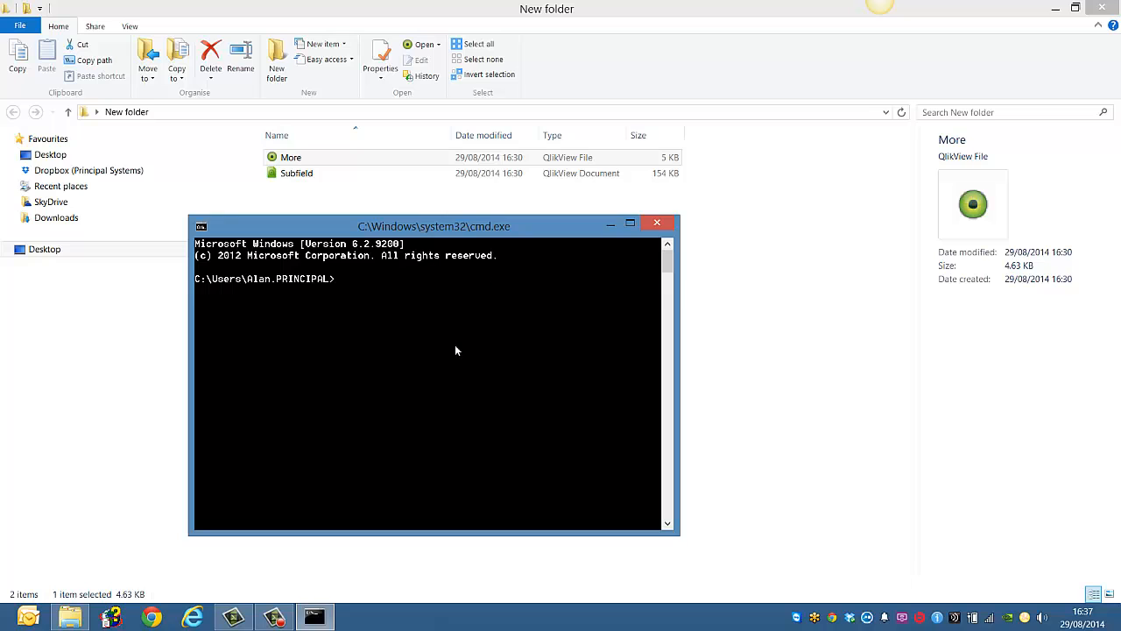
type("more \"C:\\Users\\Alan.PRINCIPAL\\Desktop\\New folder\\More.qvd")
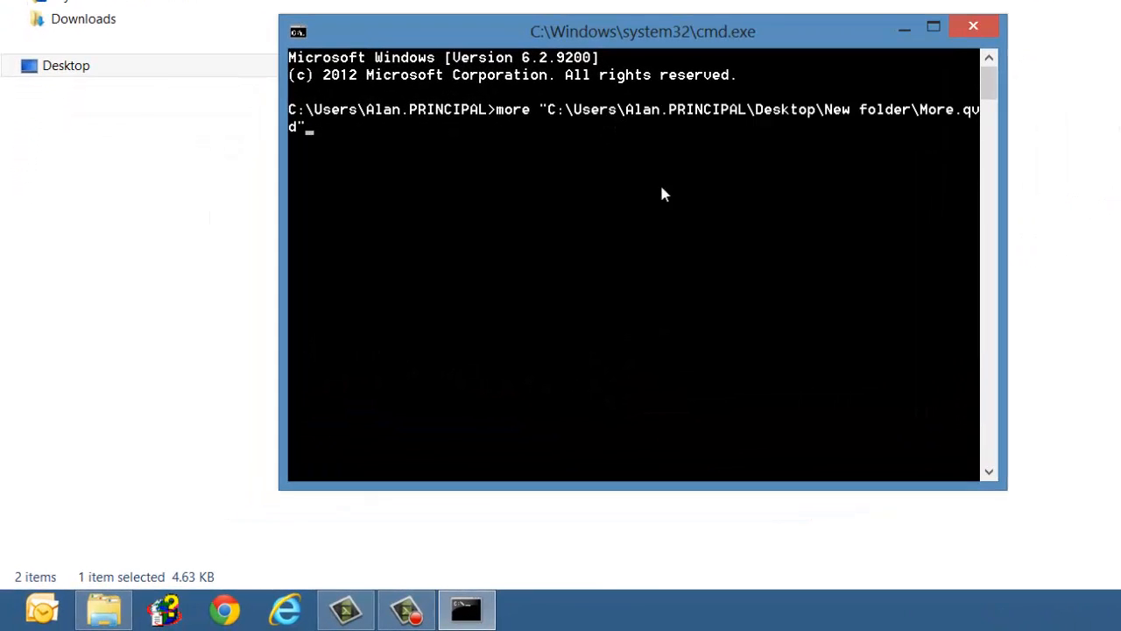
mouse_move(787, 149)
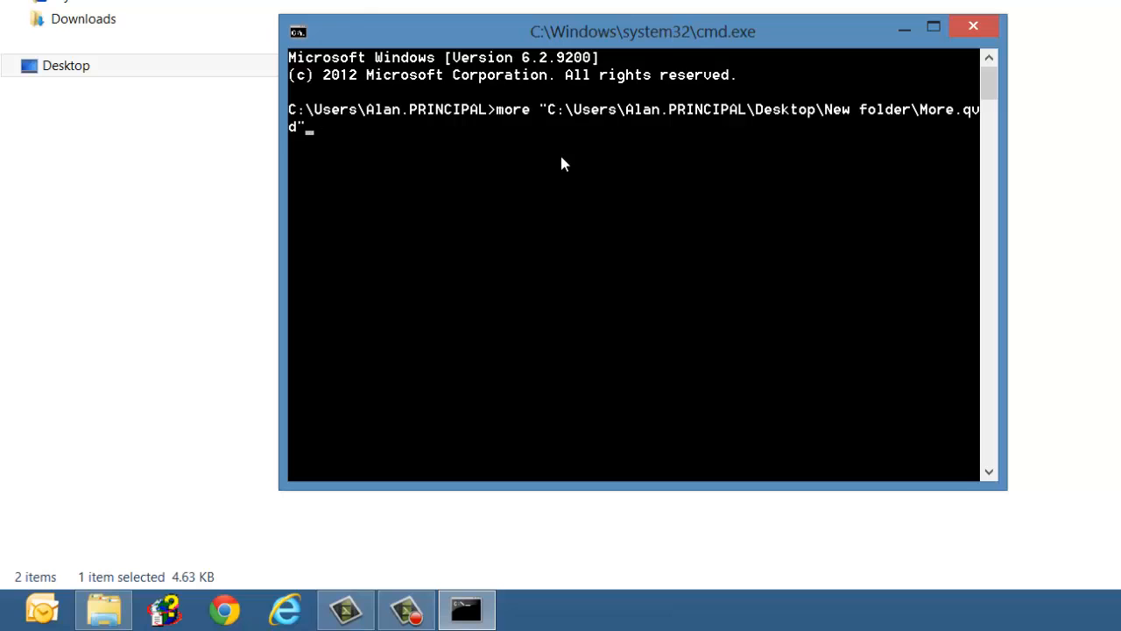
- Run more on More.qvd and page through the XML header, lineage and names to 98%
key("enter")
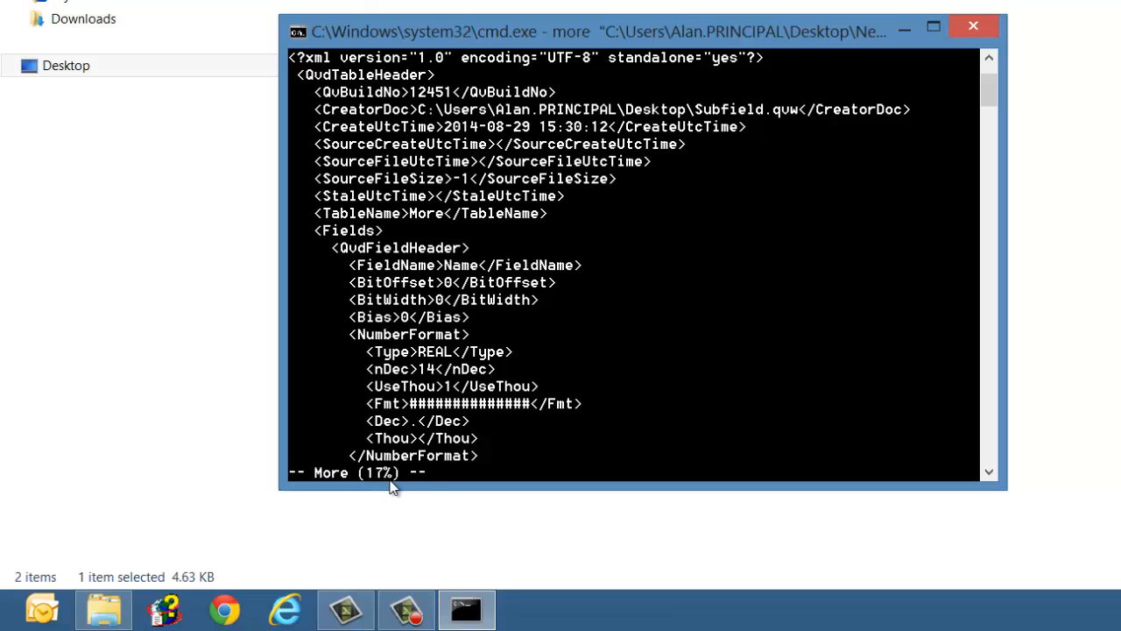
mouse_move(401, 480)
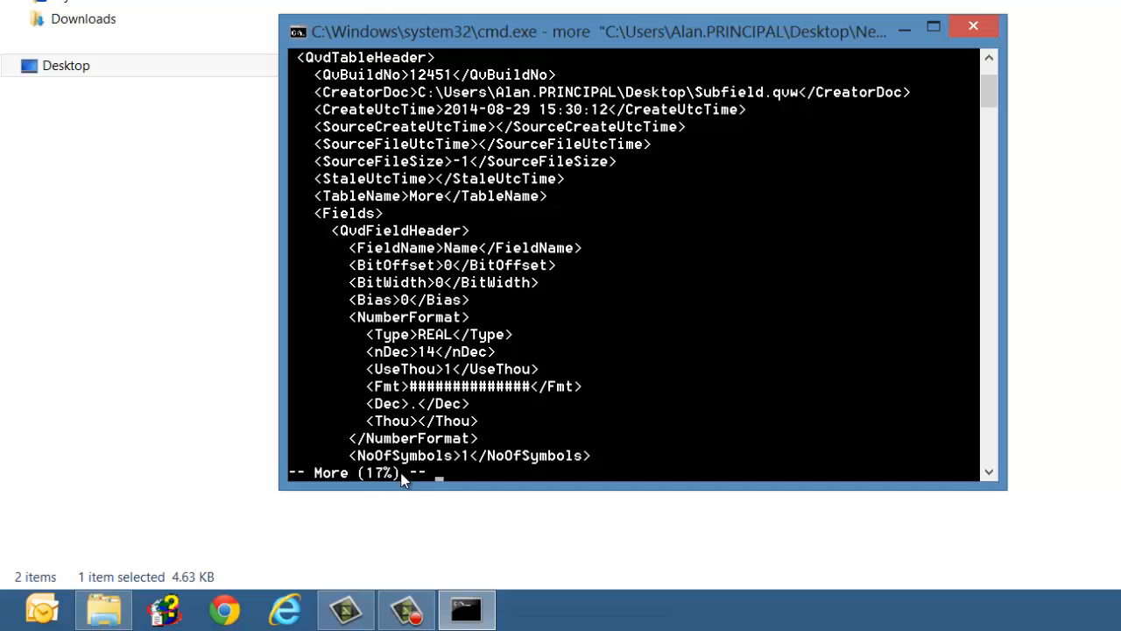
key("space")
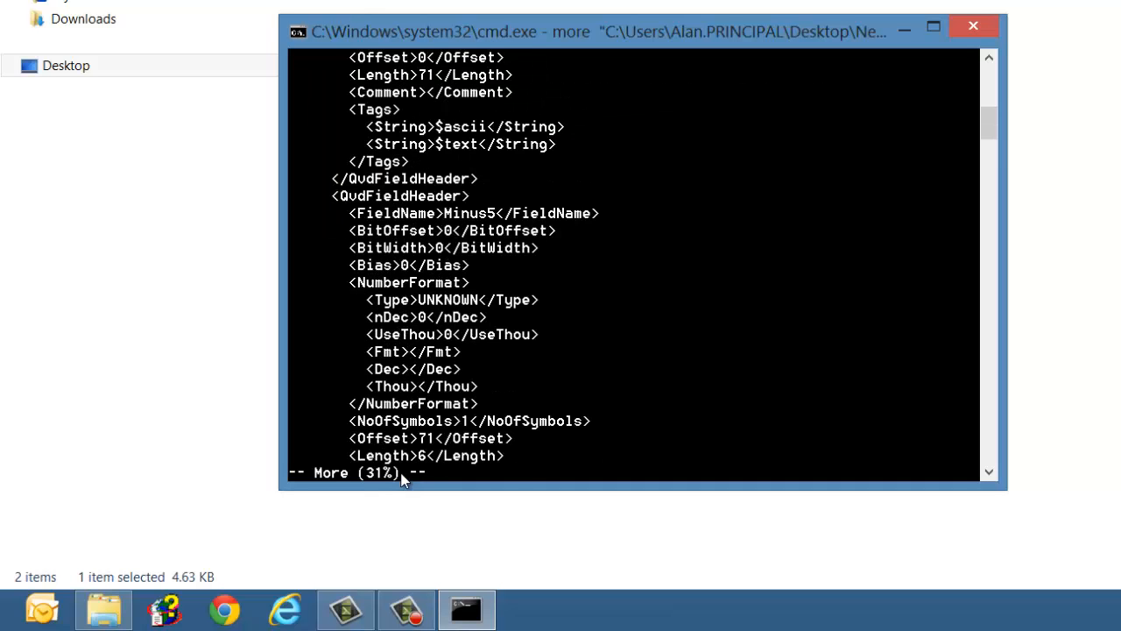
key("space")
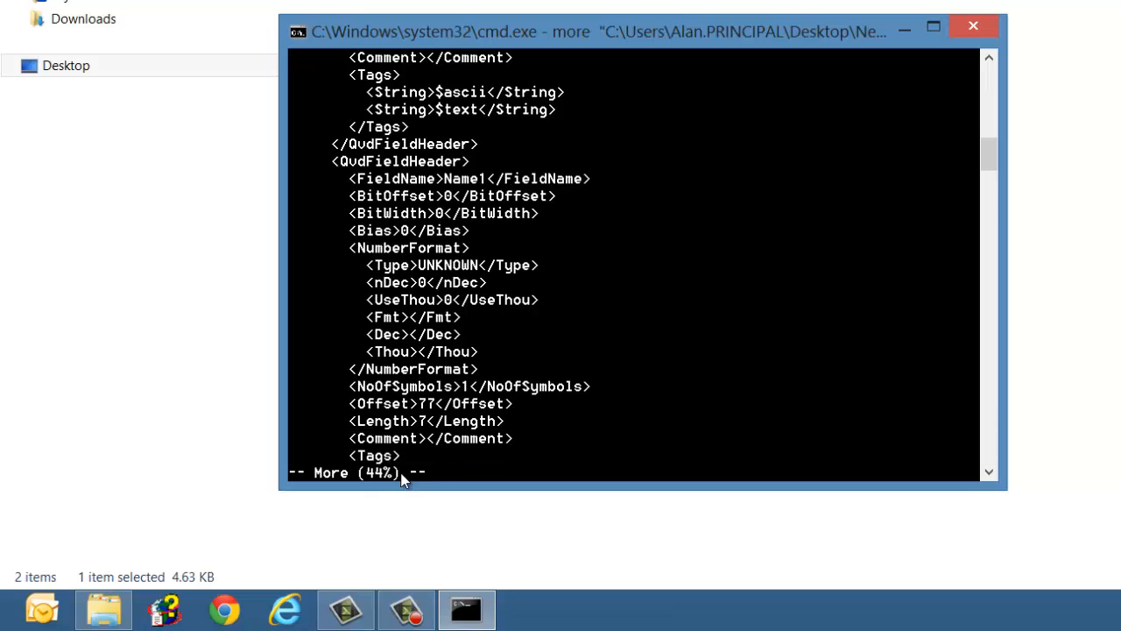
key("space")
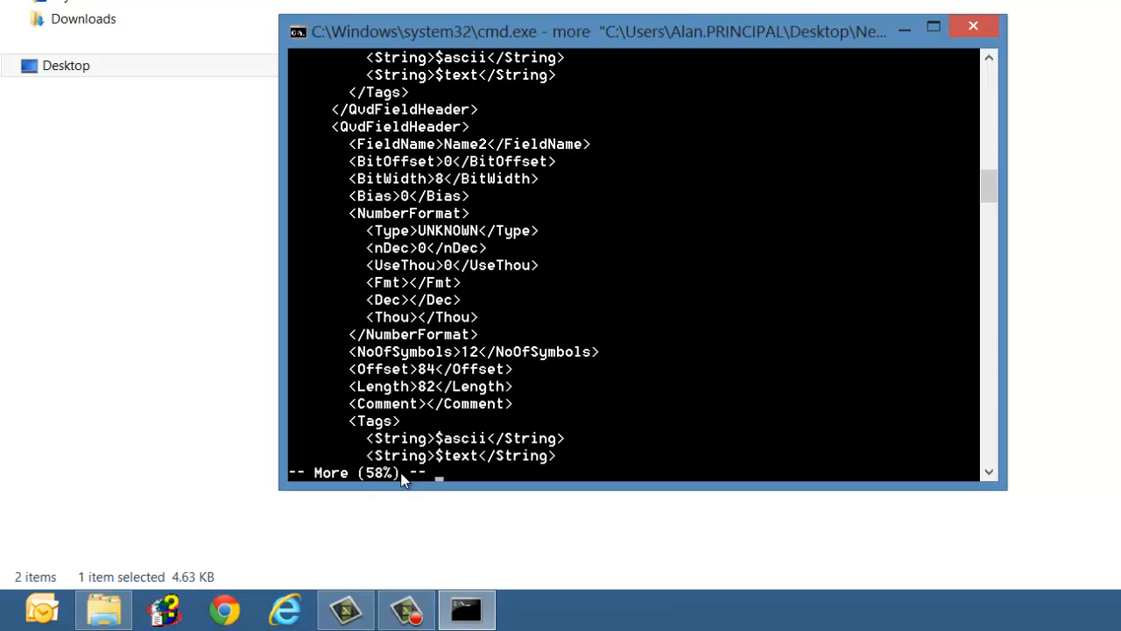
key("space")
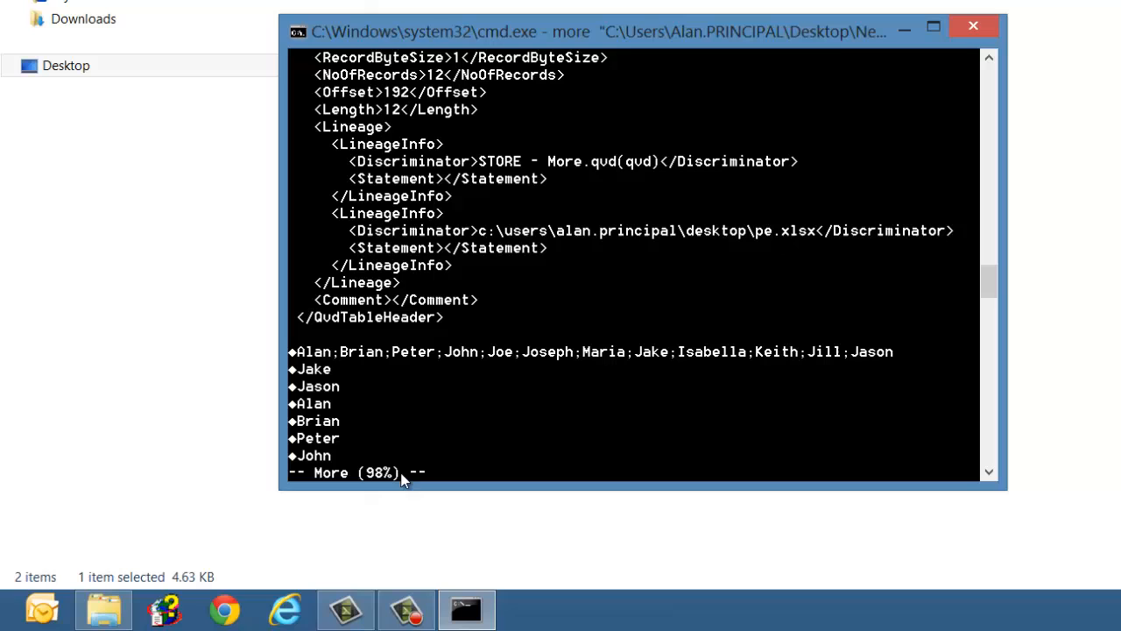